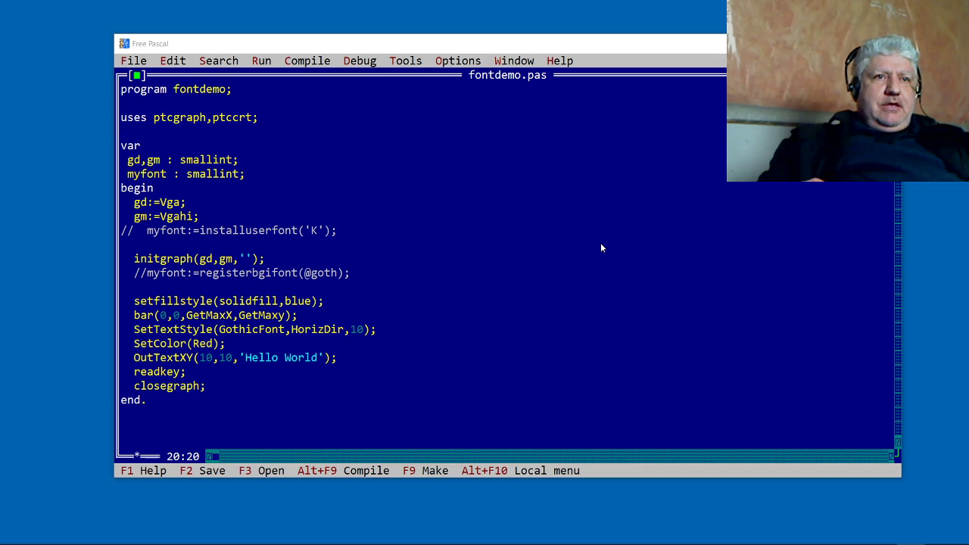
mouse_move(586, 261)
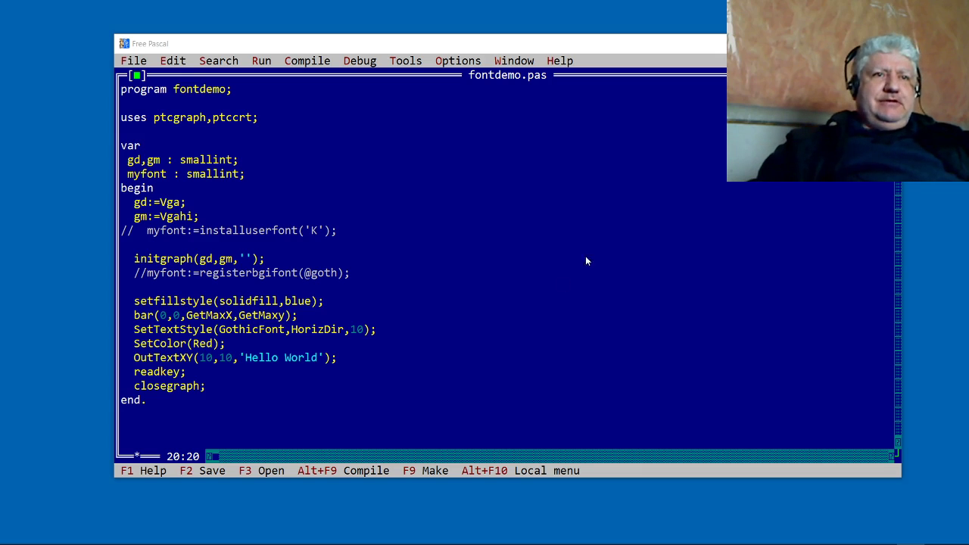
mouse_move(356, 362)
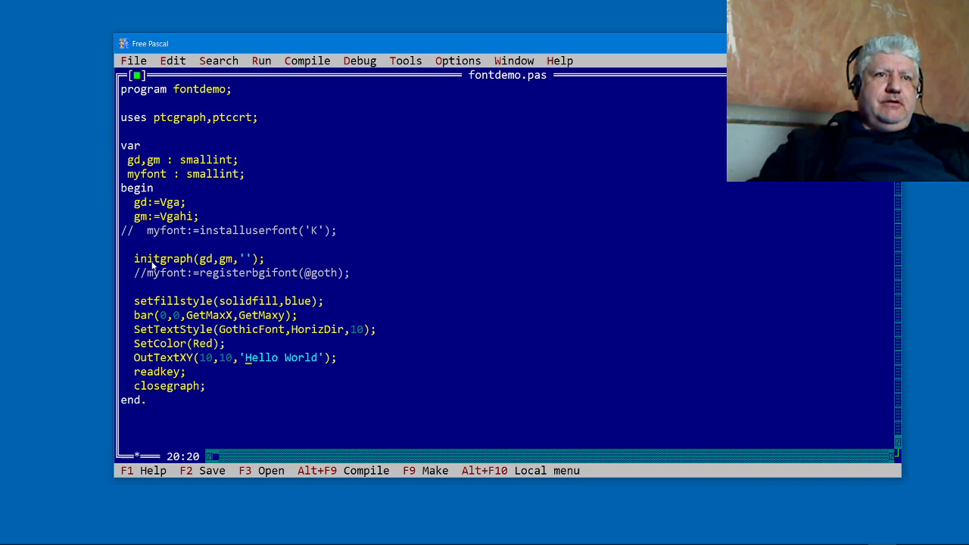
mouse_move(199, 273)
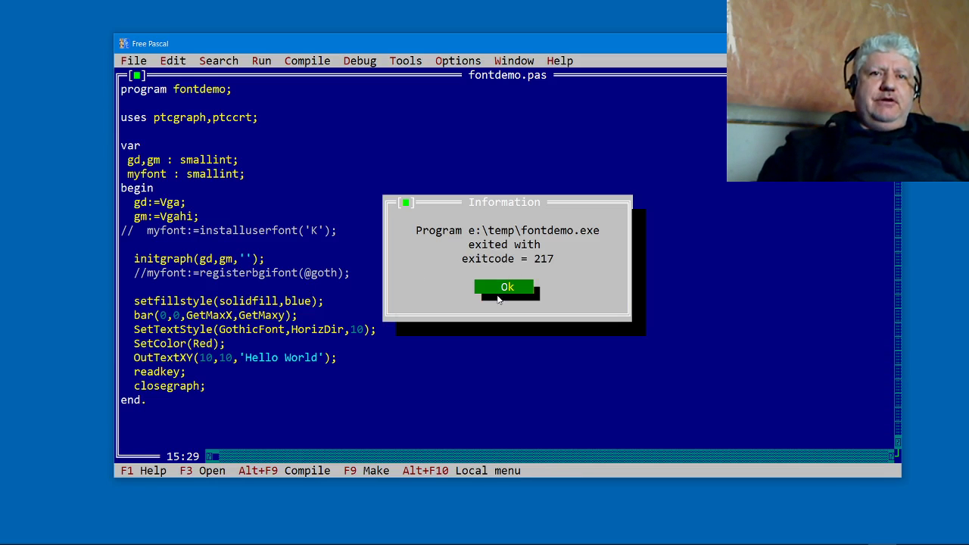
- Dismiss the exit code 217 message and pass 'E:\DOSBOX\TP7\BGI' as the initgraph driver path
click(506, 287)
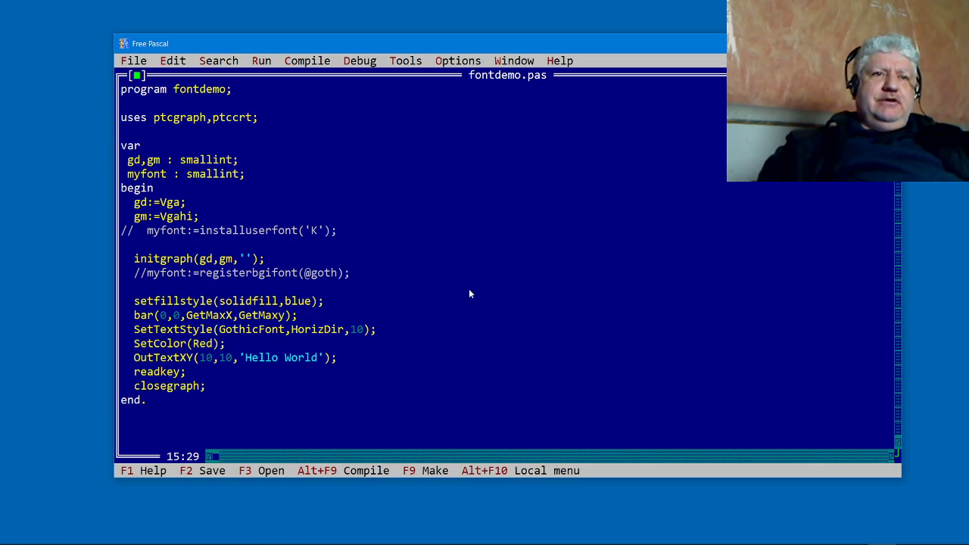
mouse_move(280, 332)
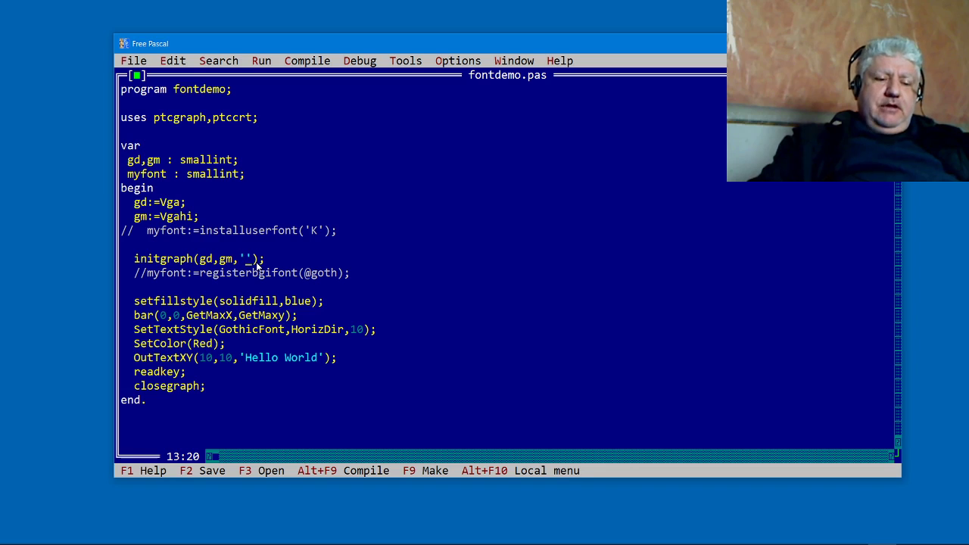
text(E:\)
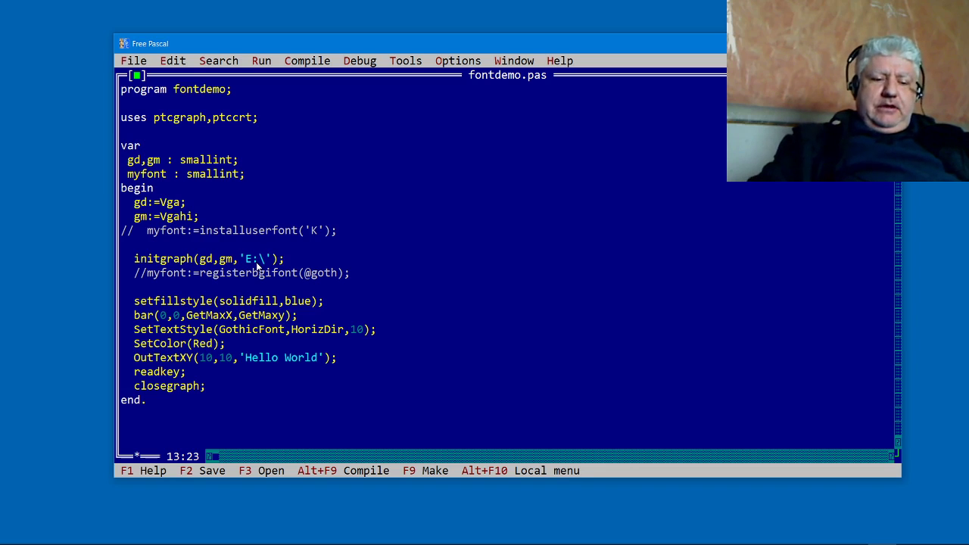
text(DOSBOX\TP)
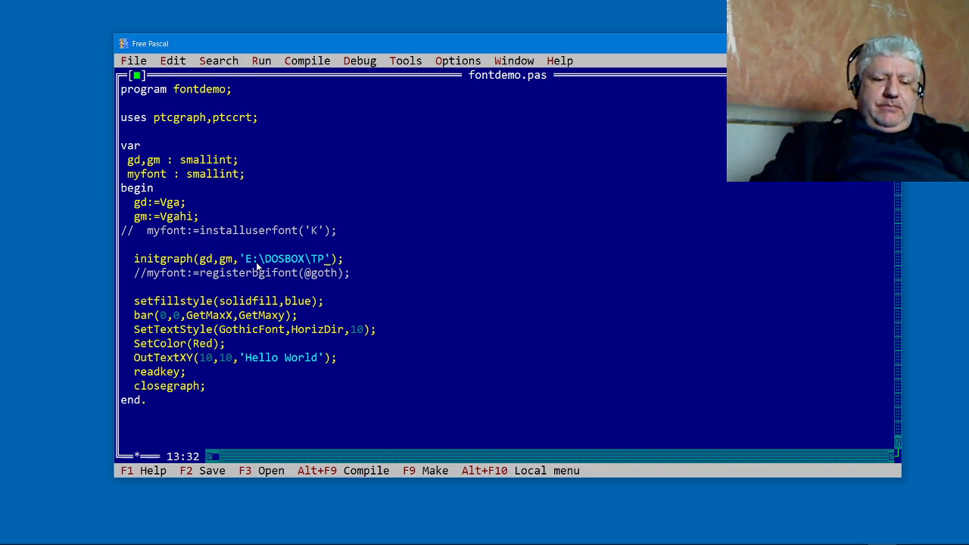
text(7\B)
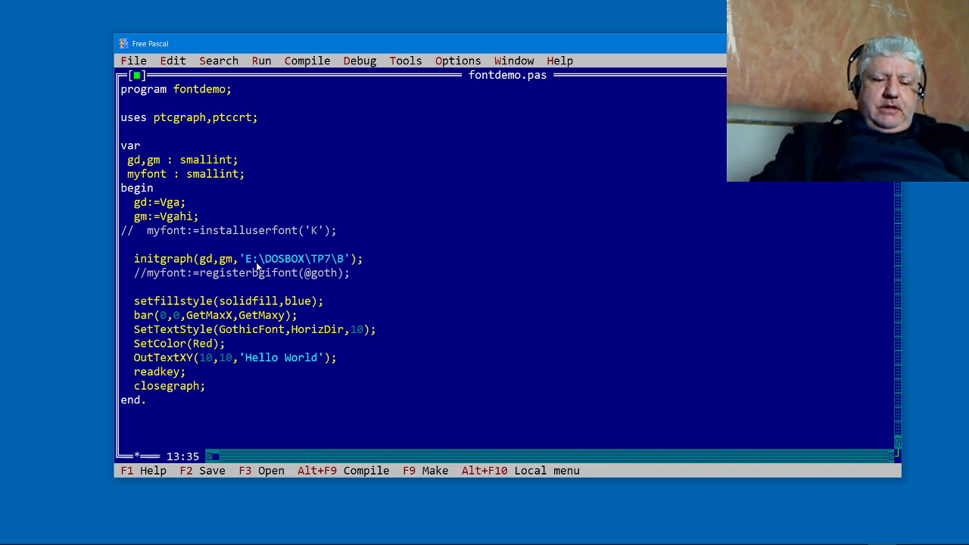
text(GI)
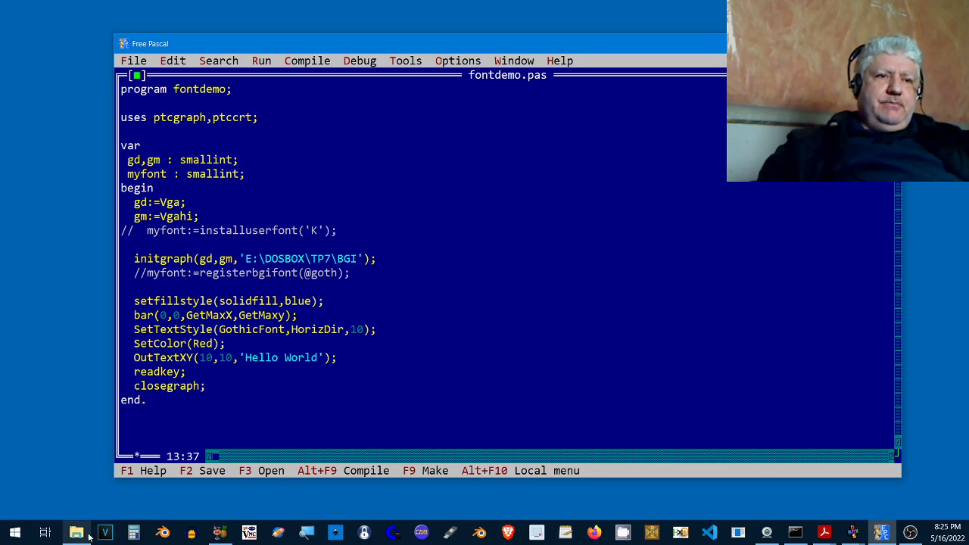
click(77, 532)
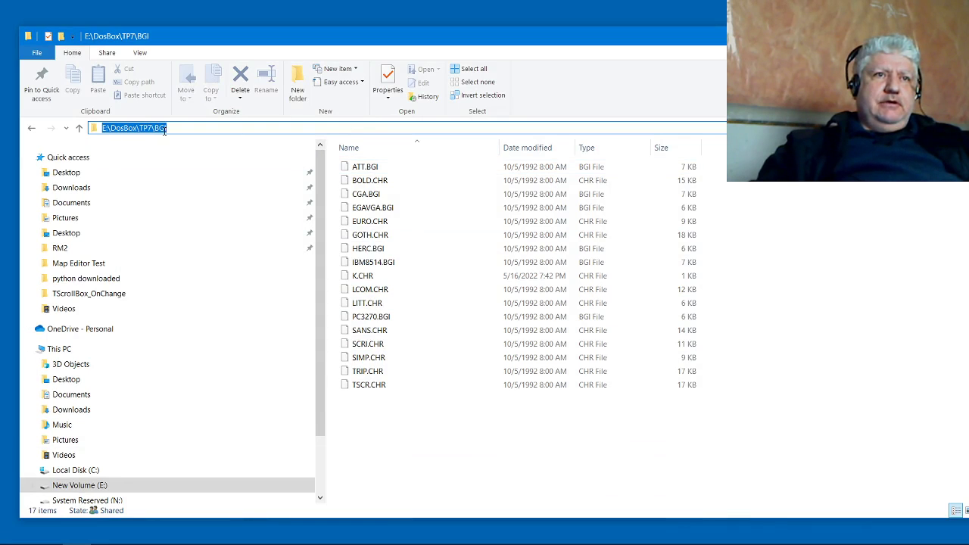
click(368, 248)
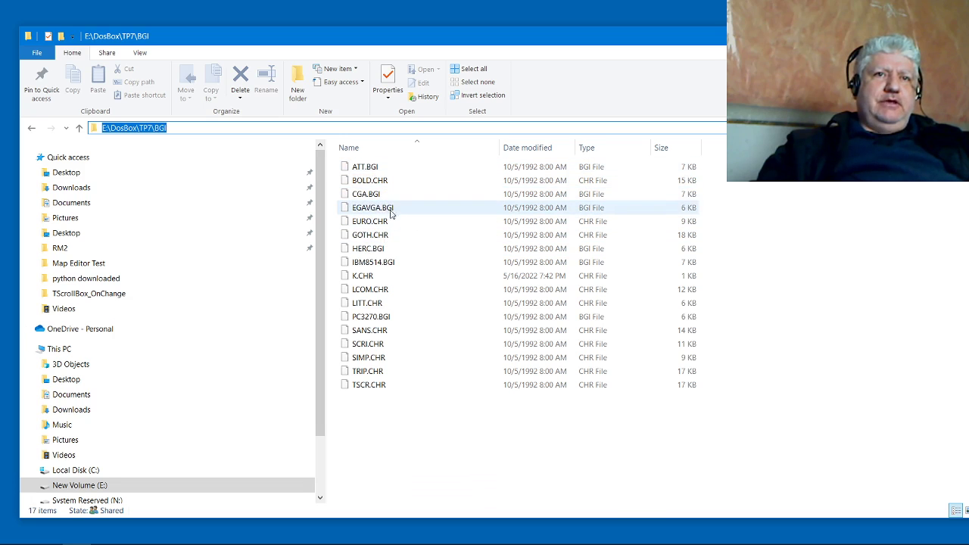
click(369, 384)
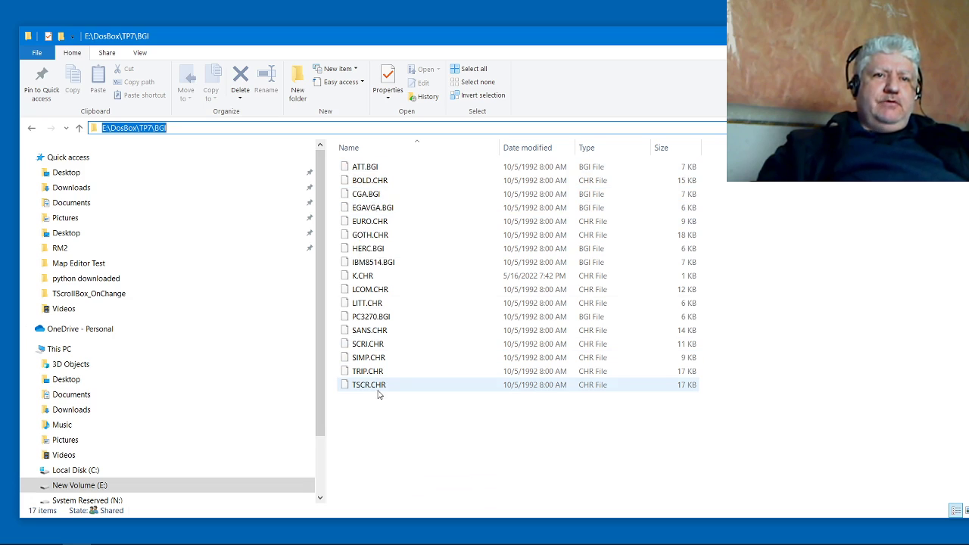
click(367, 371)
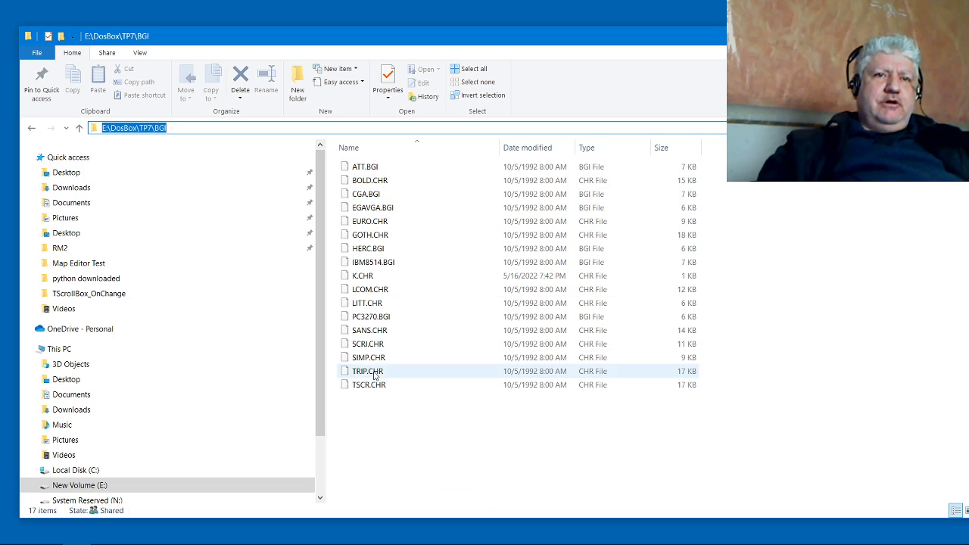
click(369, 330)
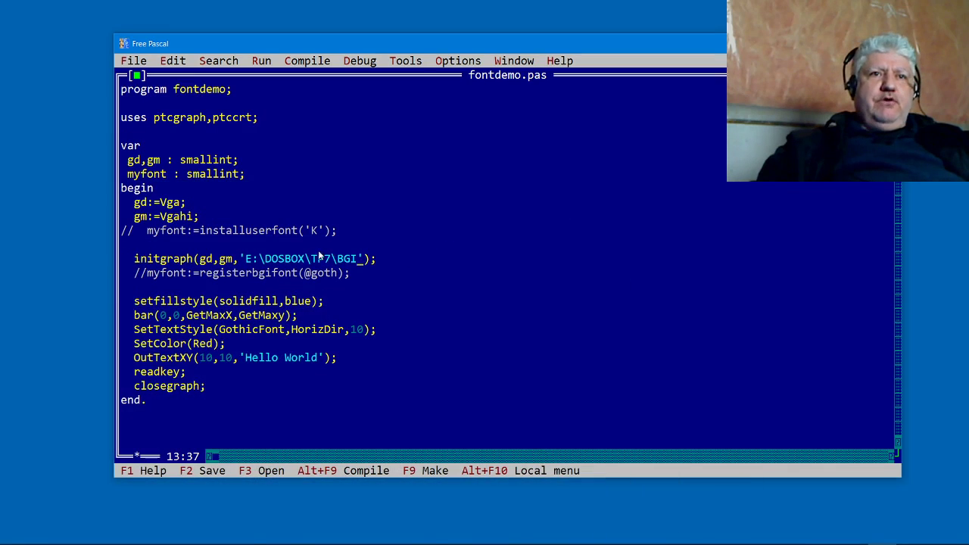
- Compile fontdemo.pas from the Compile menu
click(307, 61)
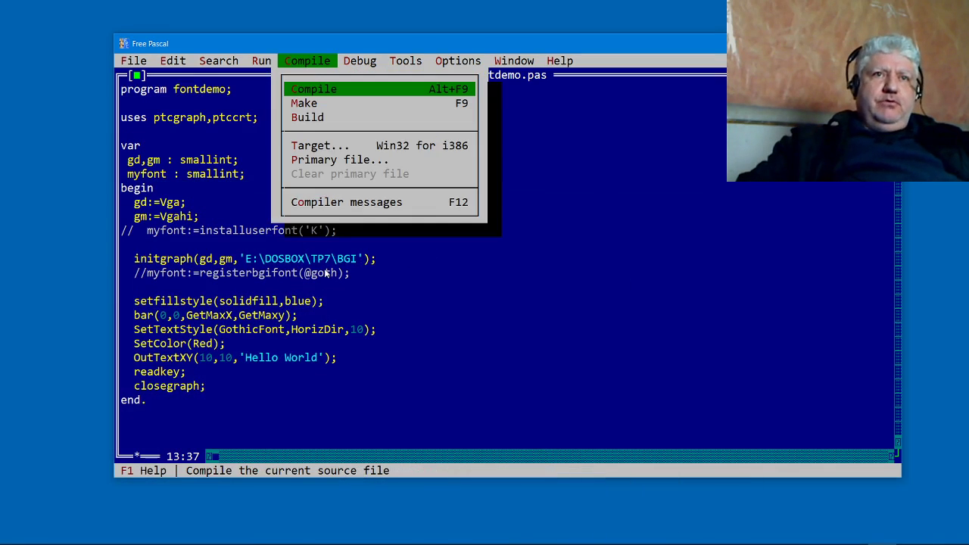
click(314, 89)
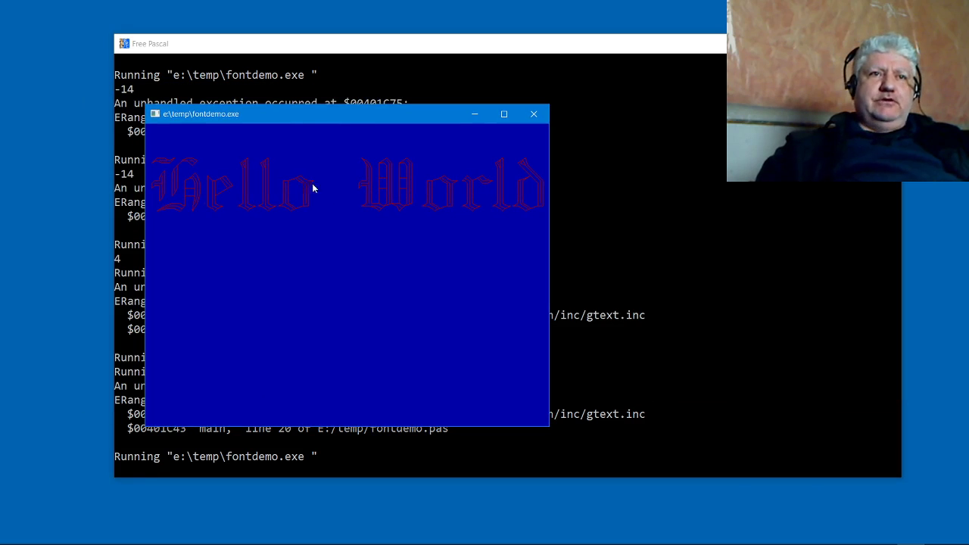
mouse_move(261, 167)
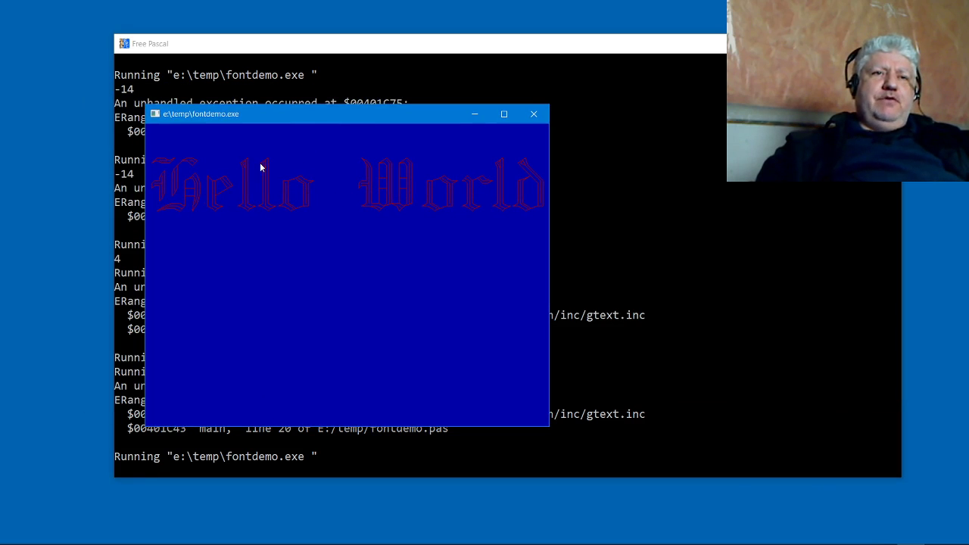
mouse_move(288, 175)
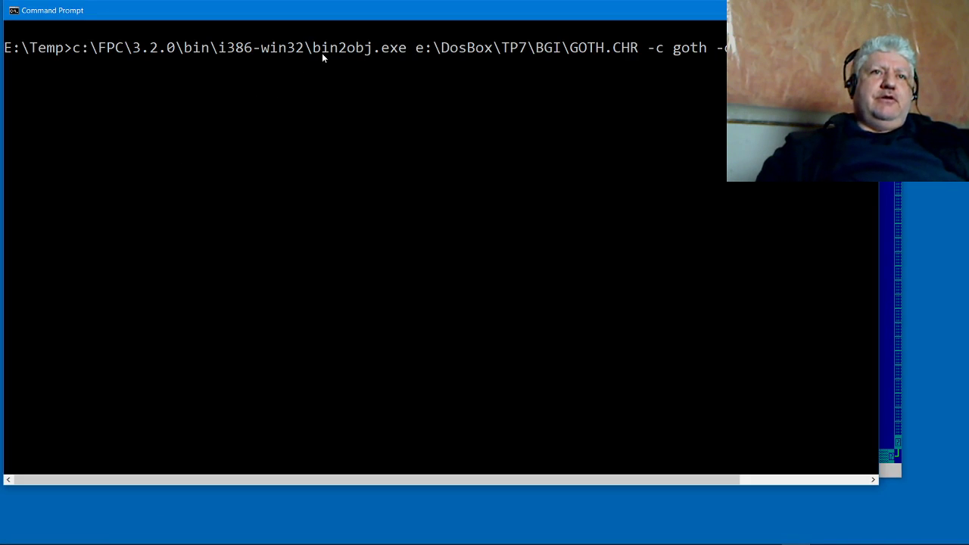
mouse_move(341, 59)
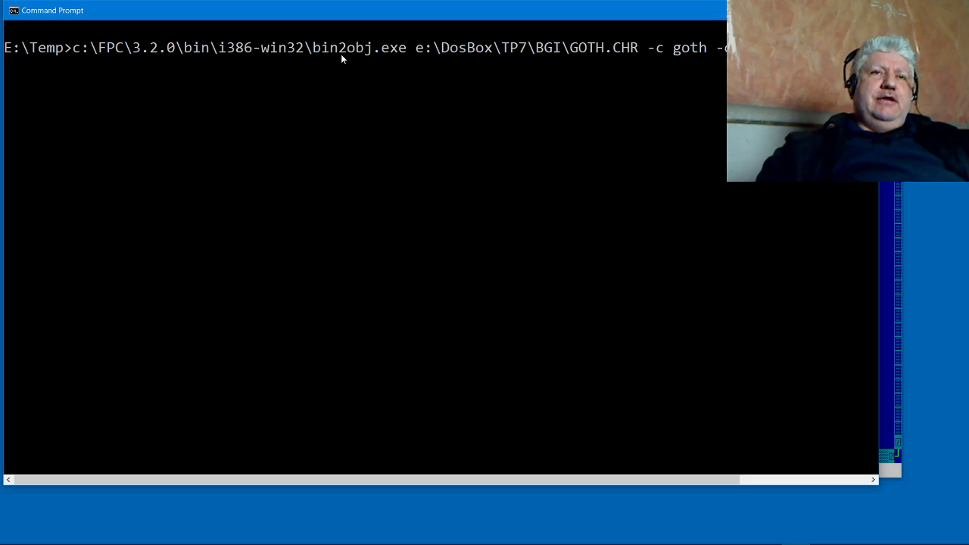
mouse_move(377, 59)
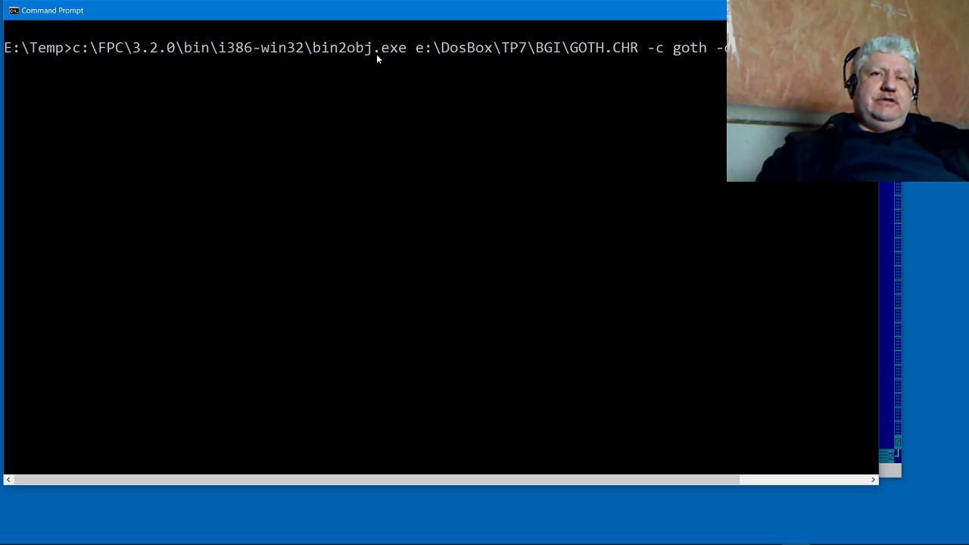
mouse_move(365, 59)
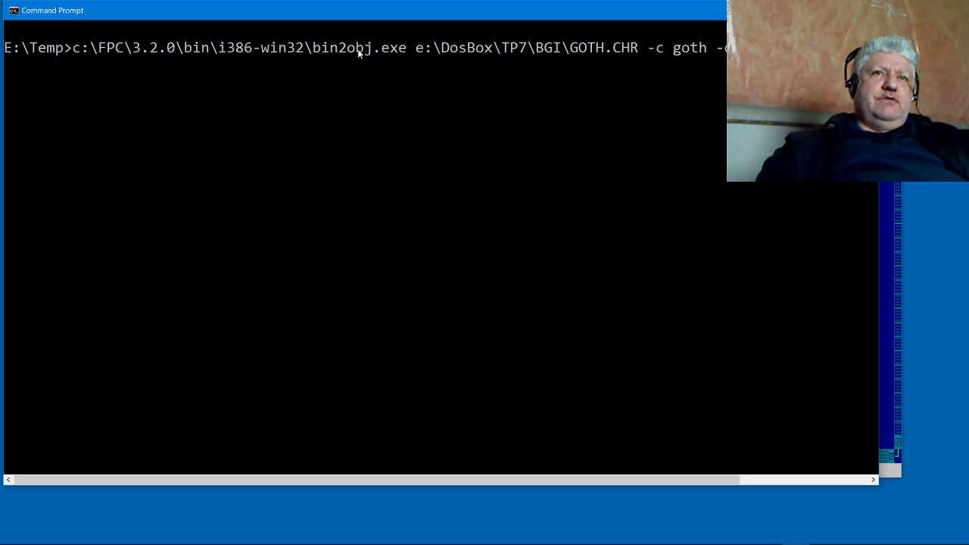
mouse_move(664, 65)
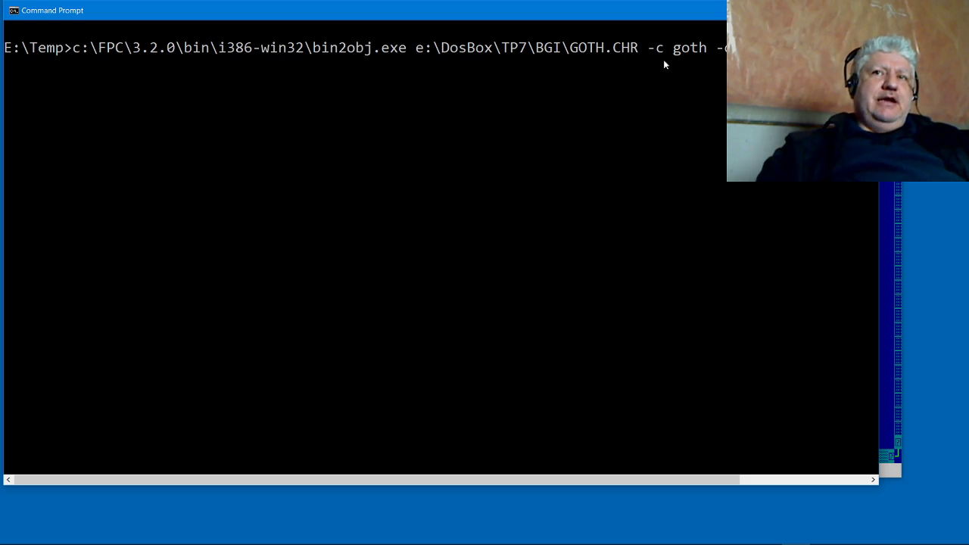
mouse_move(703, 63)
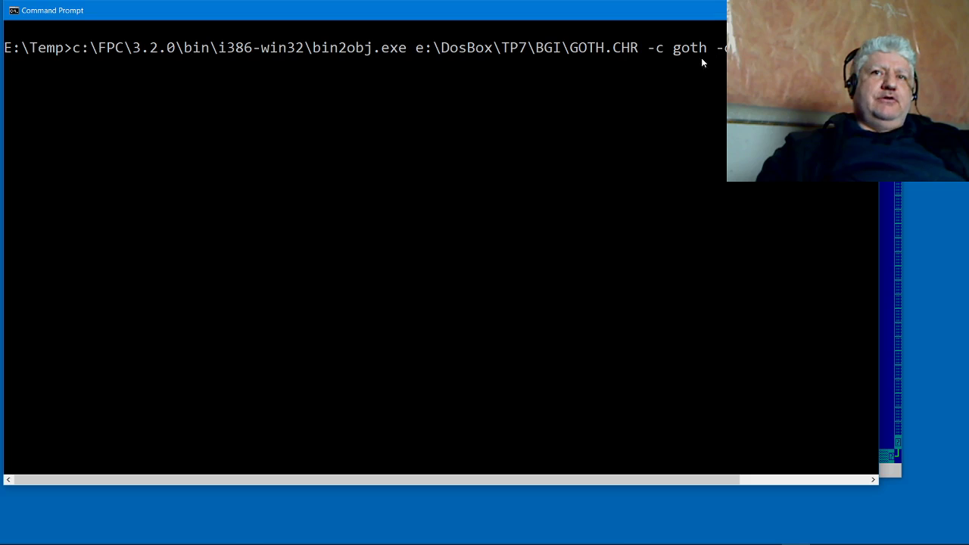
mouse_move(657, 56)
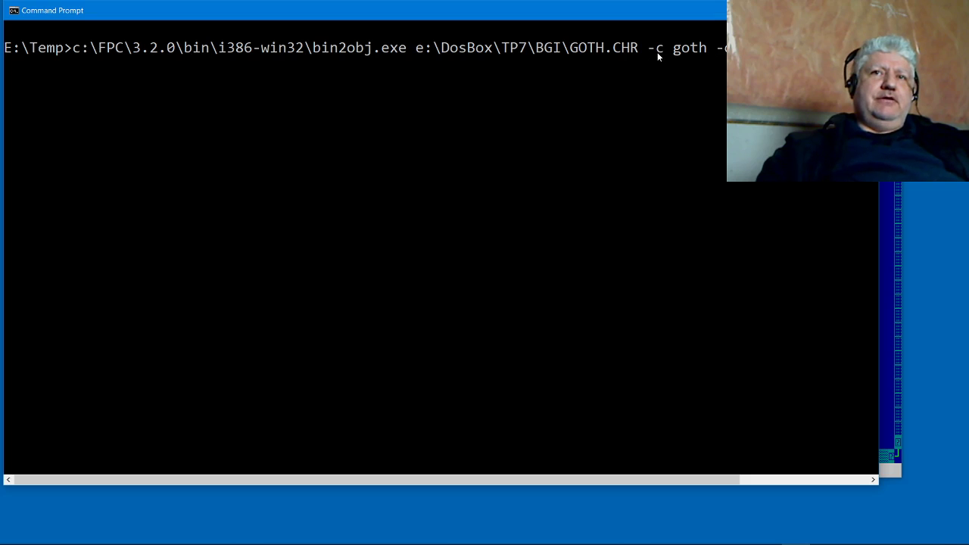
mouse_move(679, 55)
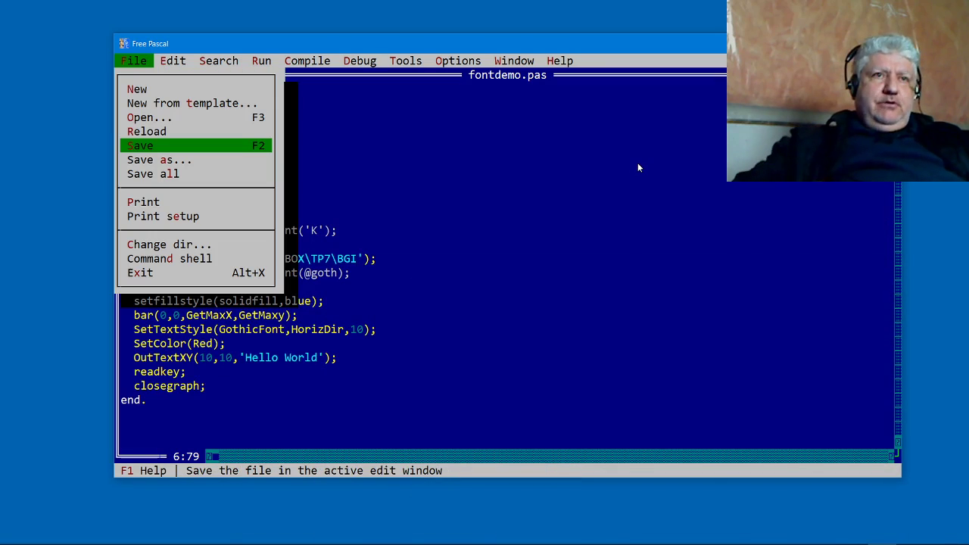
- Open goth.inc and scroll through its goth byte array of font data
click(148, 117)
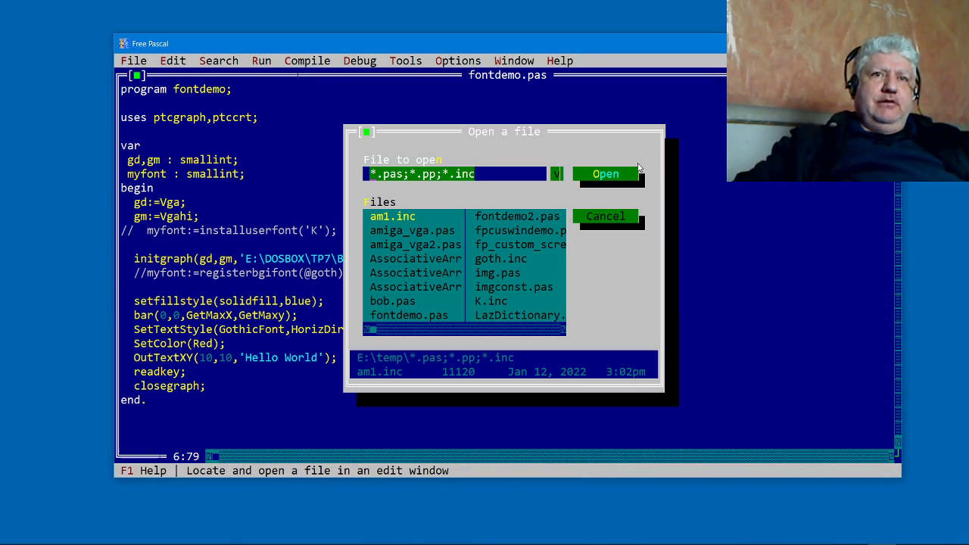
text(goth.inc)
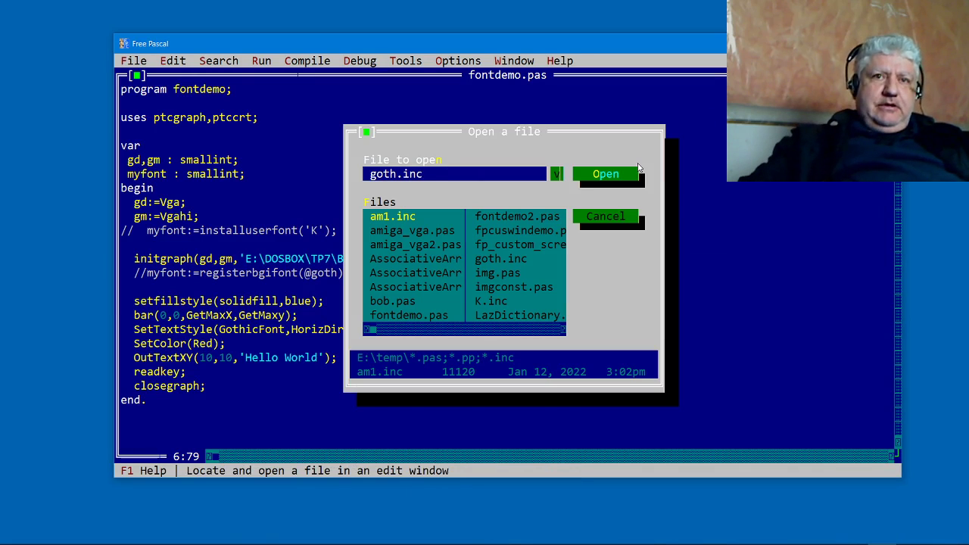
click(605, 173)
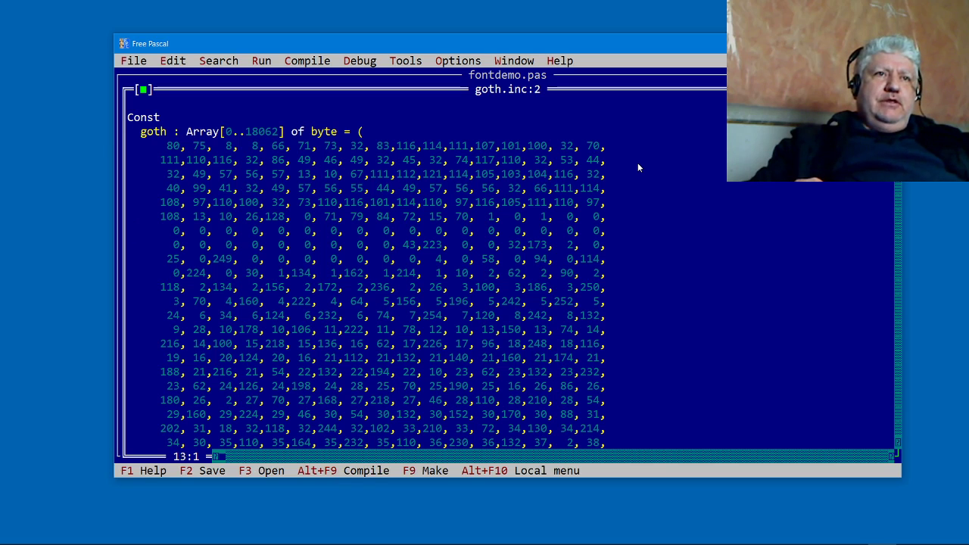
scroll(down, 3)
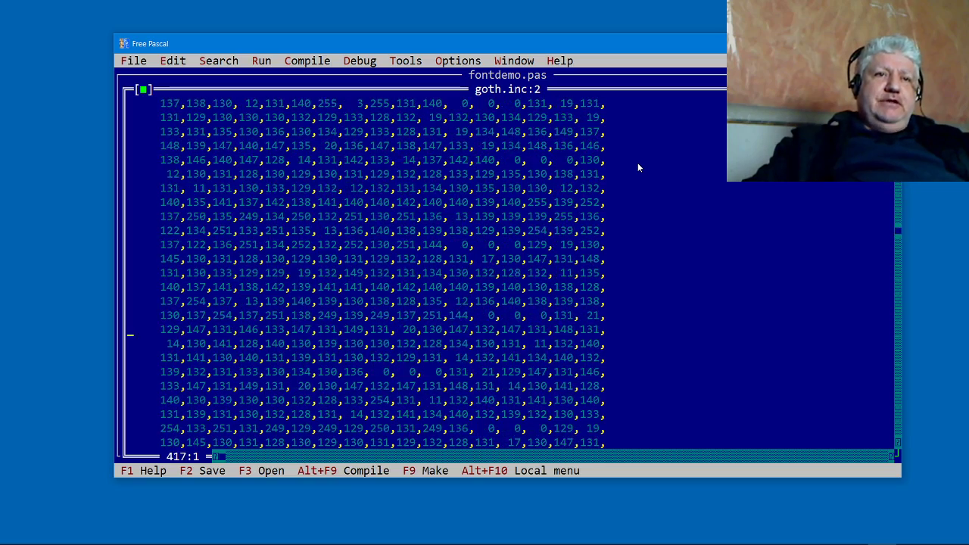
scroll(down, 3)
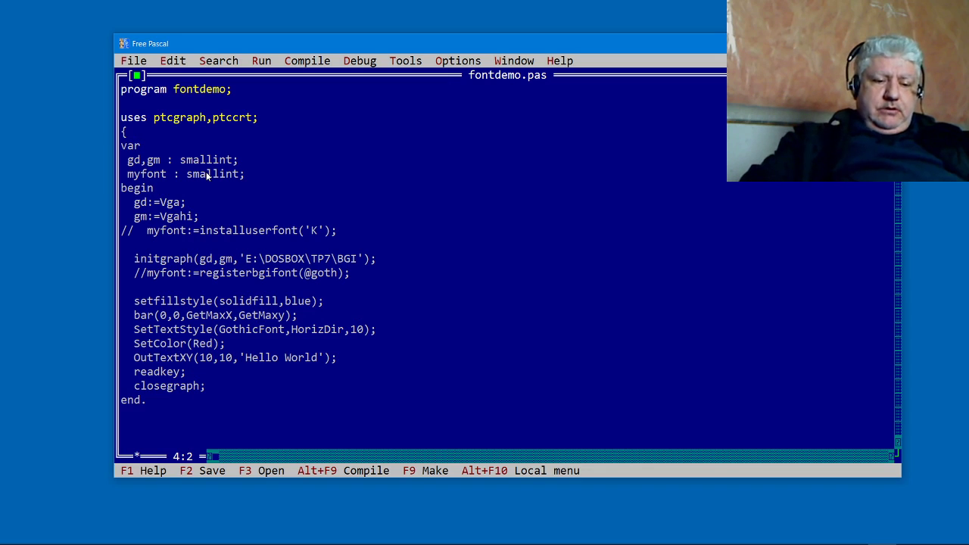
- Add the {$I goth.inc} include directive under the uses clause
text($I)
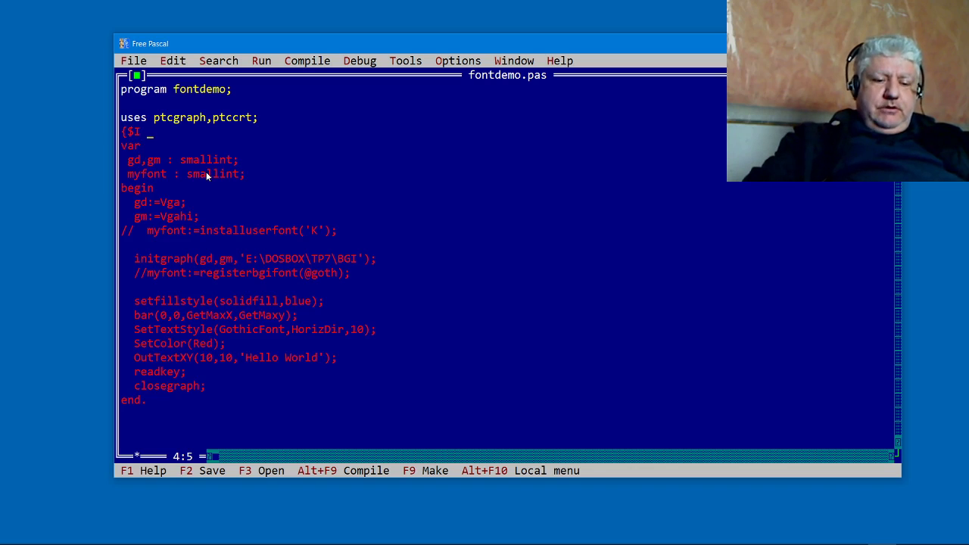
text(goth.)
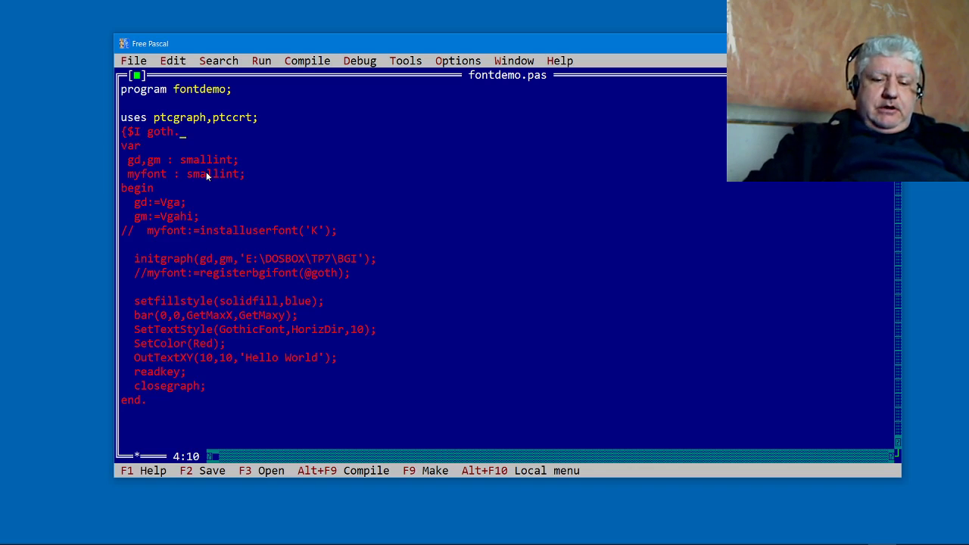
text(inc})
click(254, 329)
text(myfon)
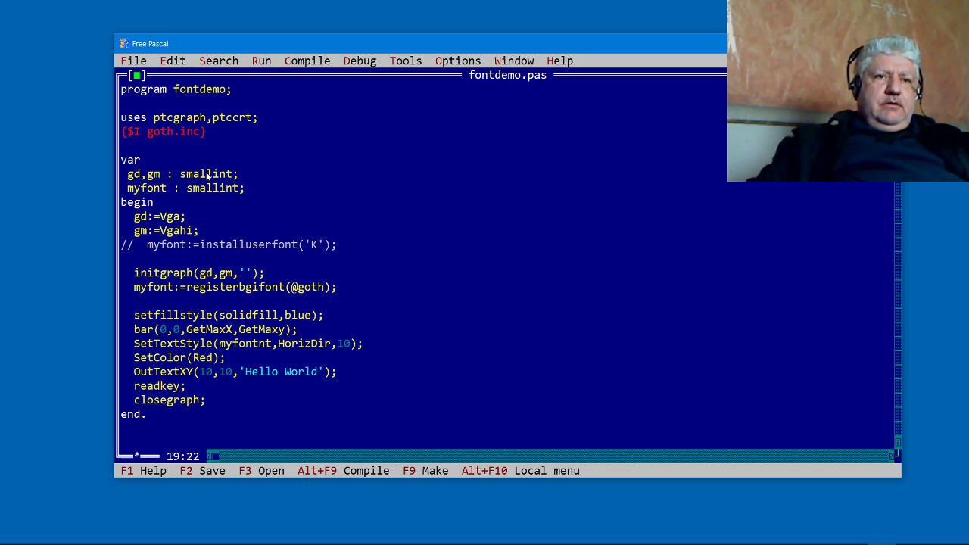
- Compile fontdemo.pas and dismiss the successful compile report
click(307, 61)
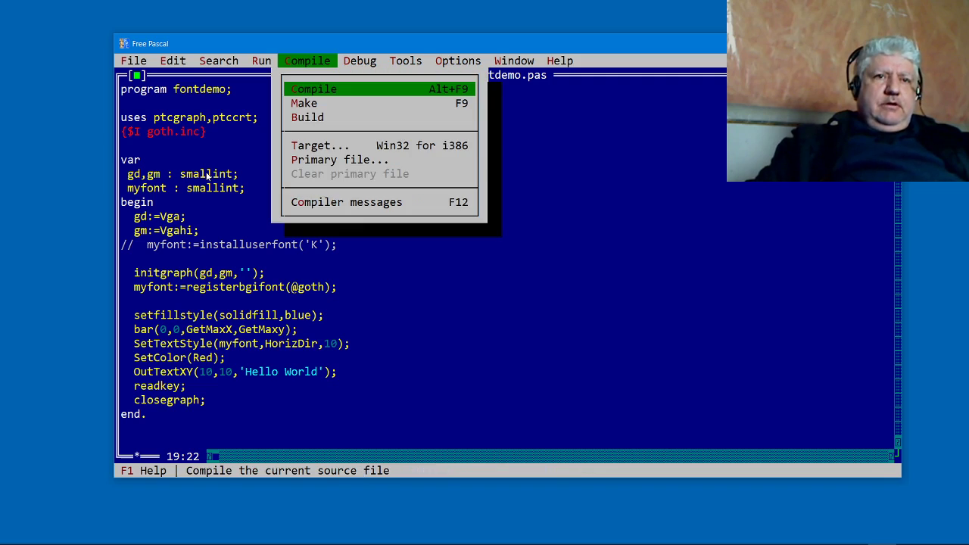
click(313, 88)
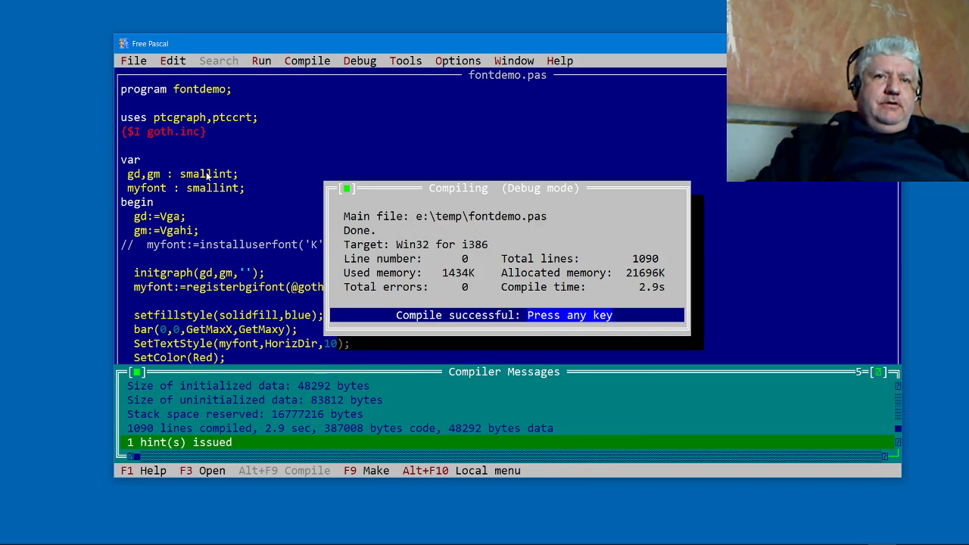
key(enter)
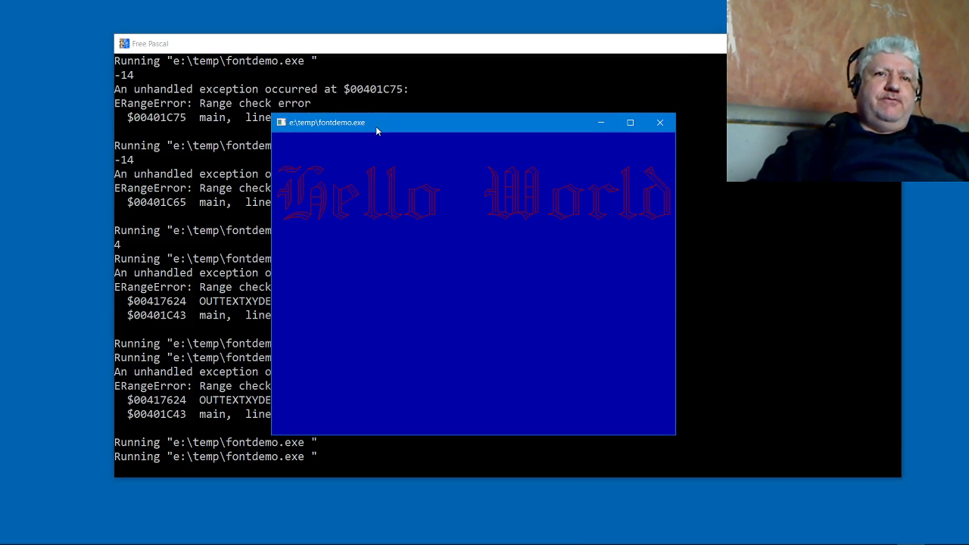
mouse_move(371, 205)
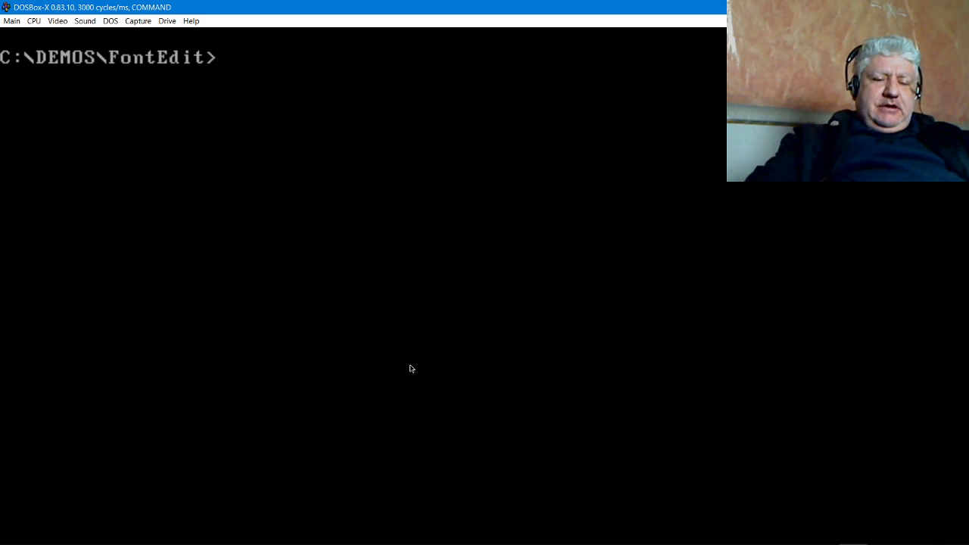
- List the FontEdit folder with dir and launch the fe font editor
text(dir)
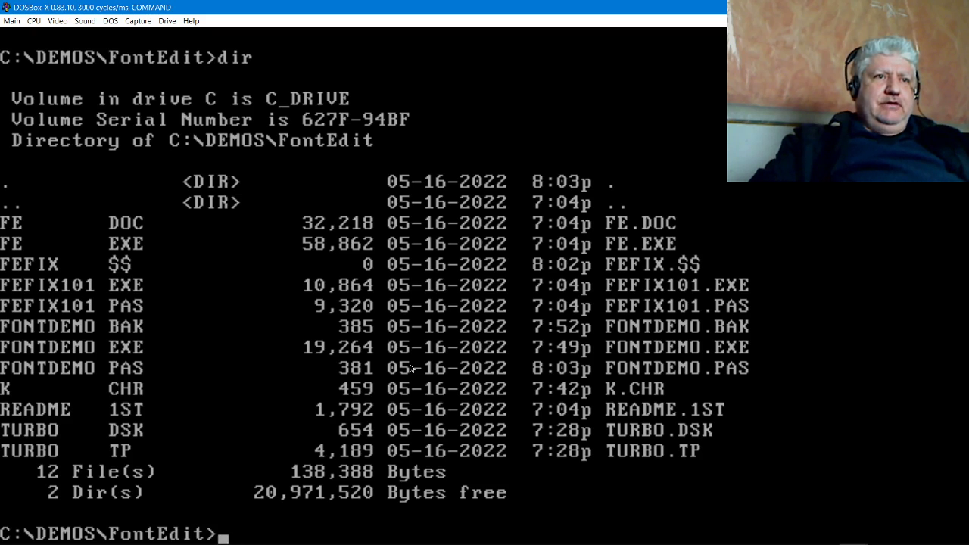
text(fe)
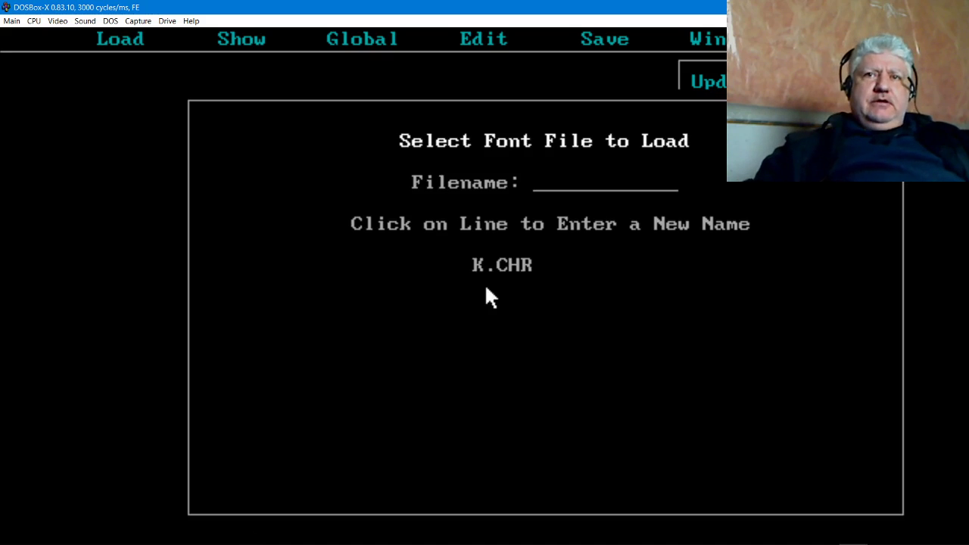
- Load the K.CHR font file and select a character to view its strokes
click(501, 264)
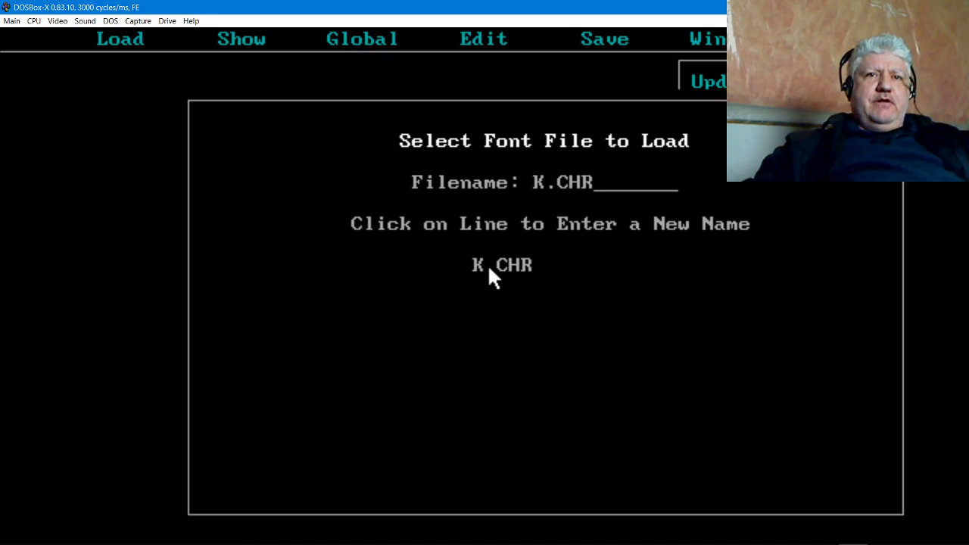
click(501, 264)
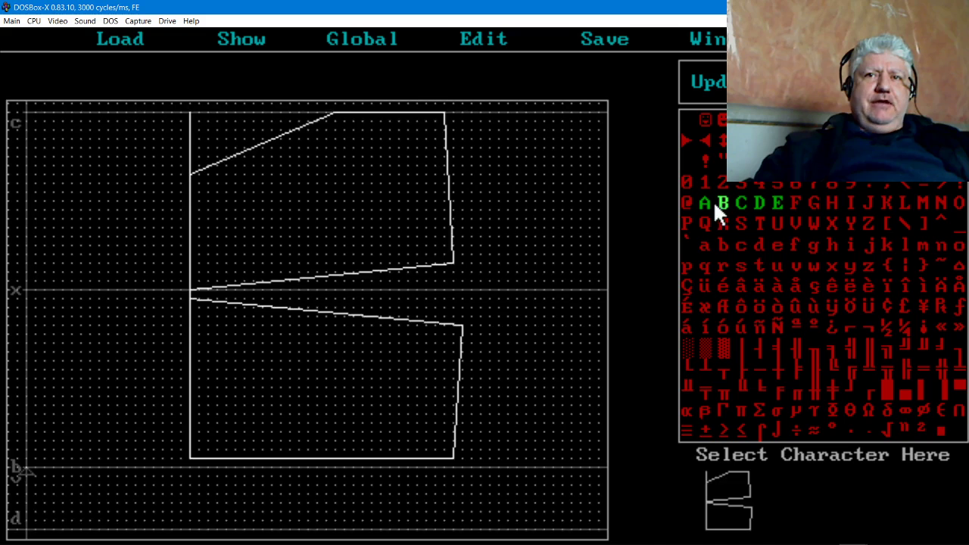
click(705, 203)
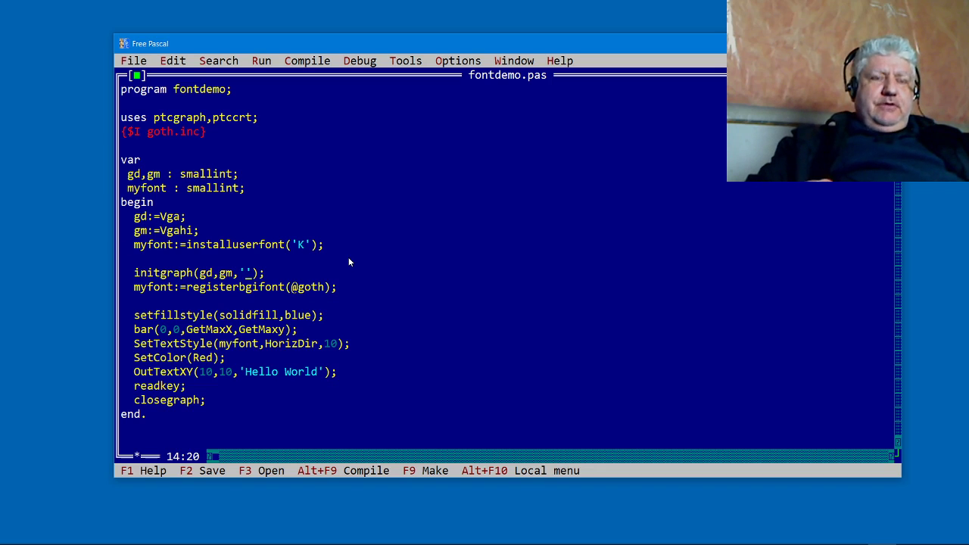
- Set initgraph path to 'E:\DOSBOX\TP7\BGI', comment out registerbgifont, and output 'A'
text(C:\)
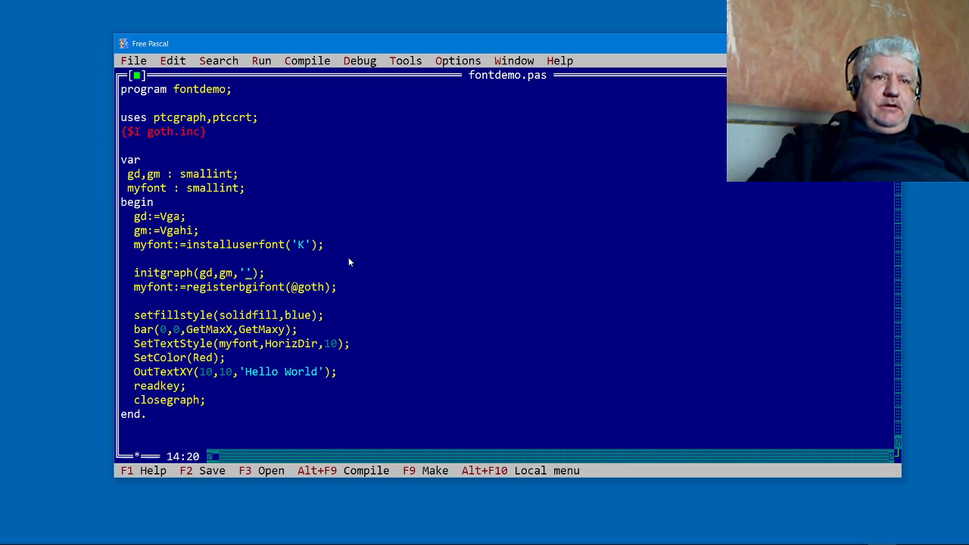
text(E:)
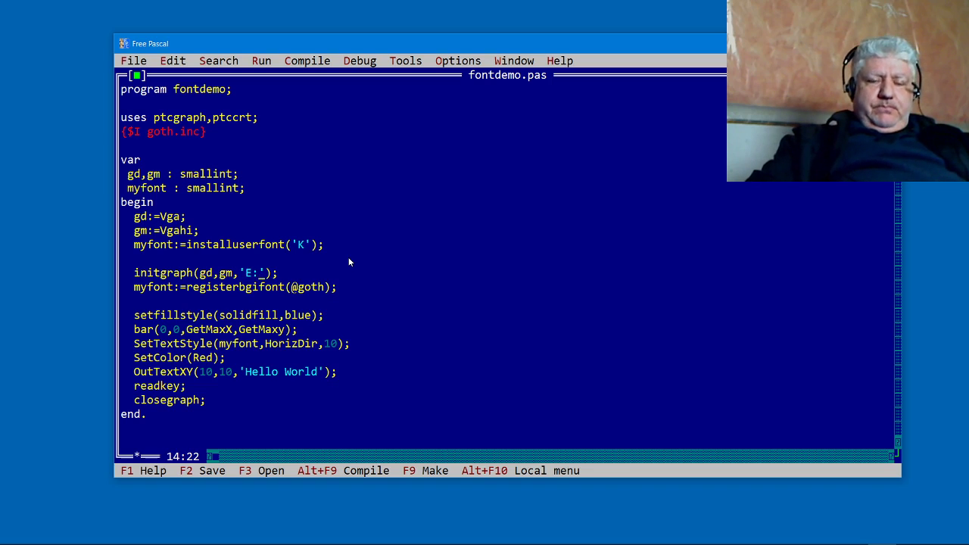
text(\DOS)
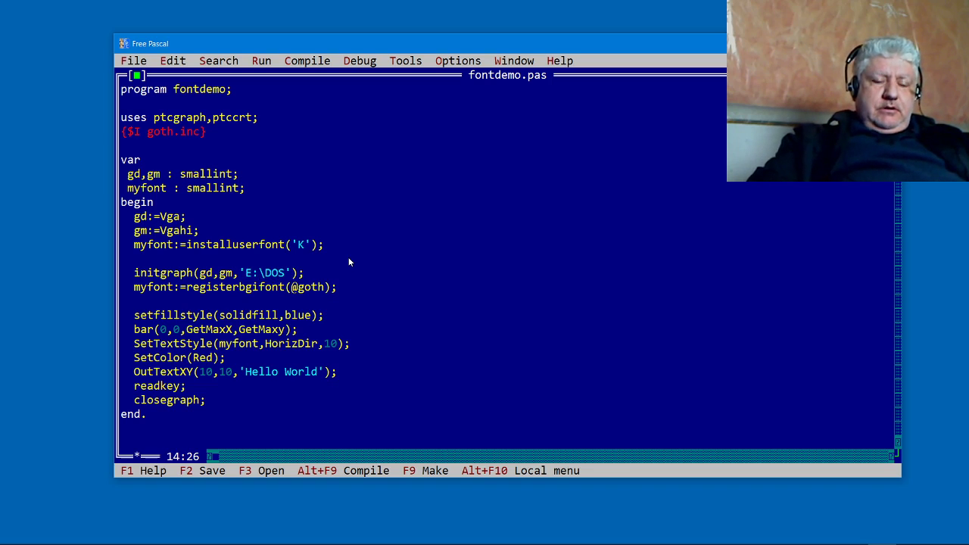
text(BOX)
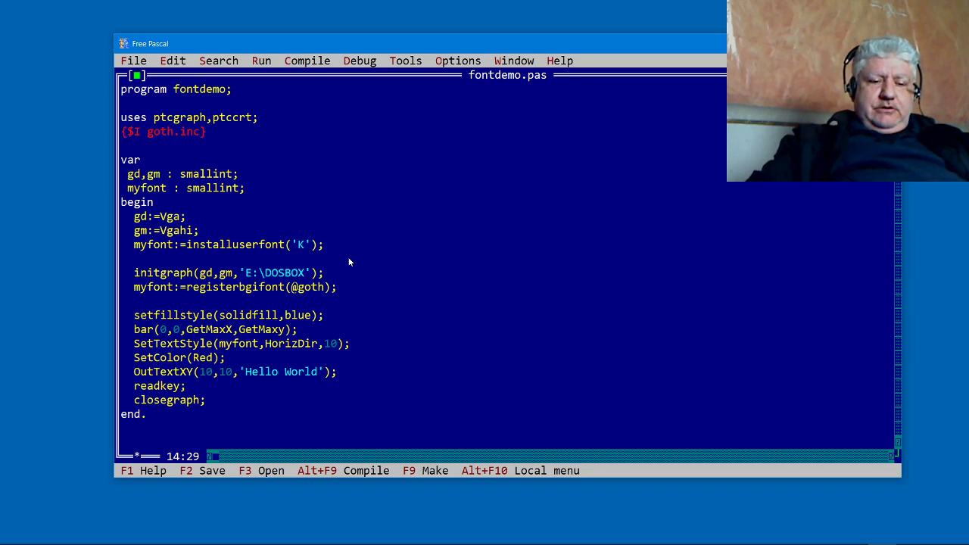
text(\TP7\)
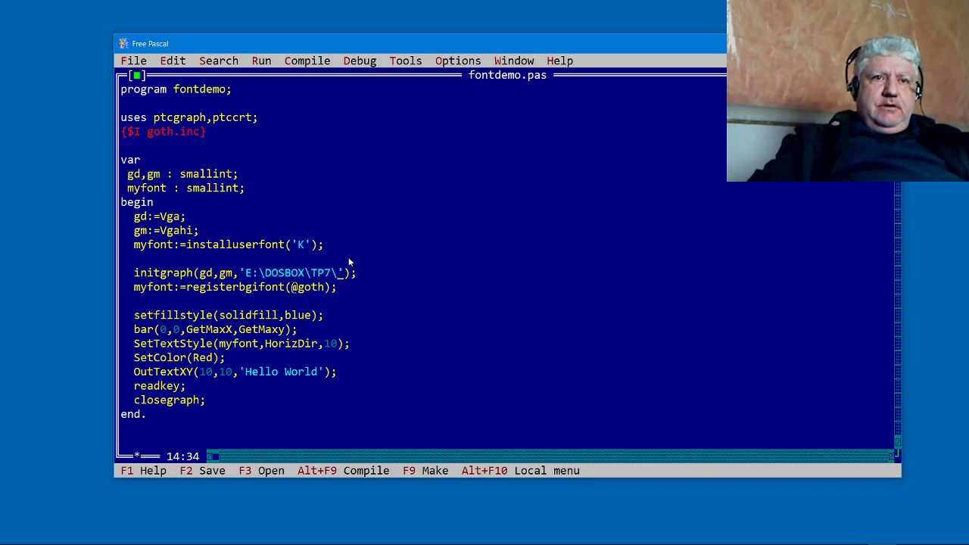
text(BGI)
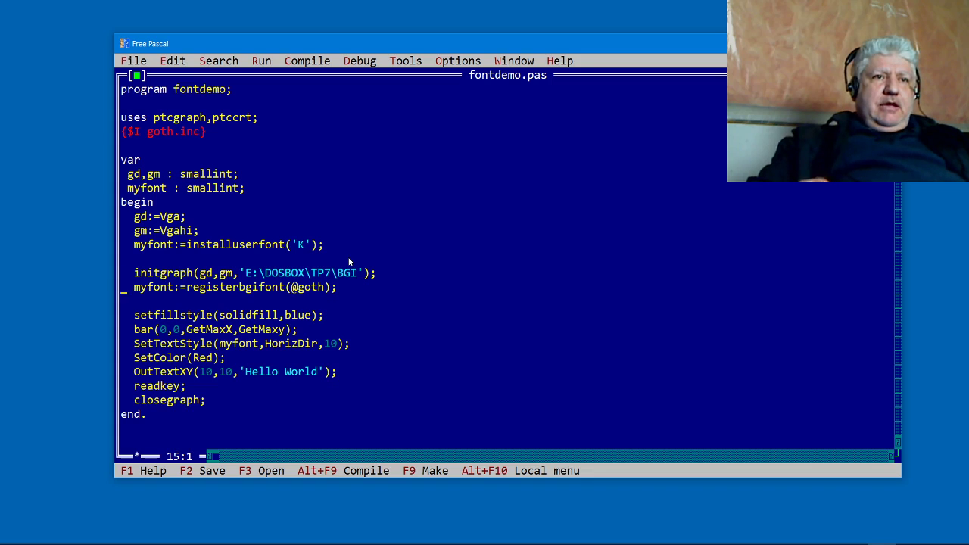
text(//)
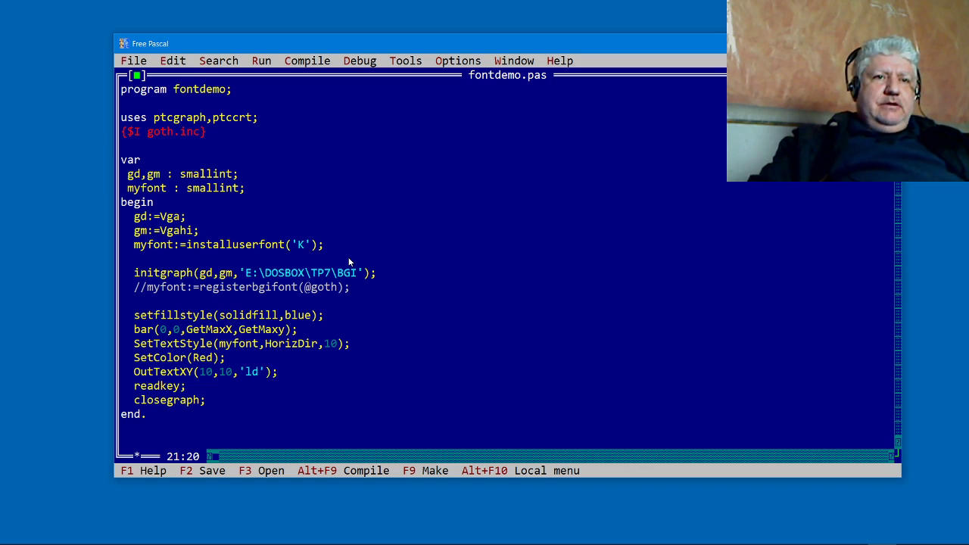
text(A)
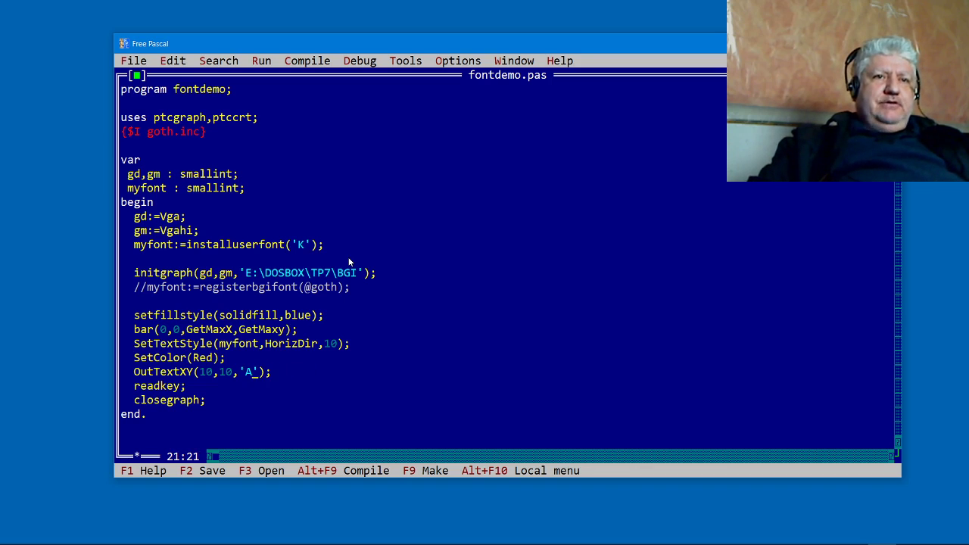
- Compile the user-font K version of fontdemo.pas
click(307, 60)
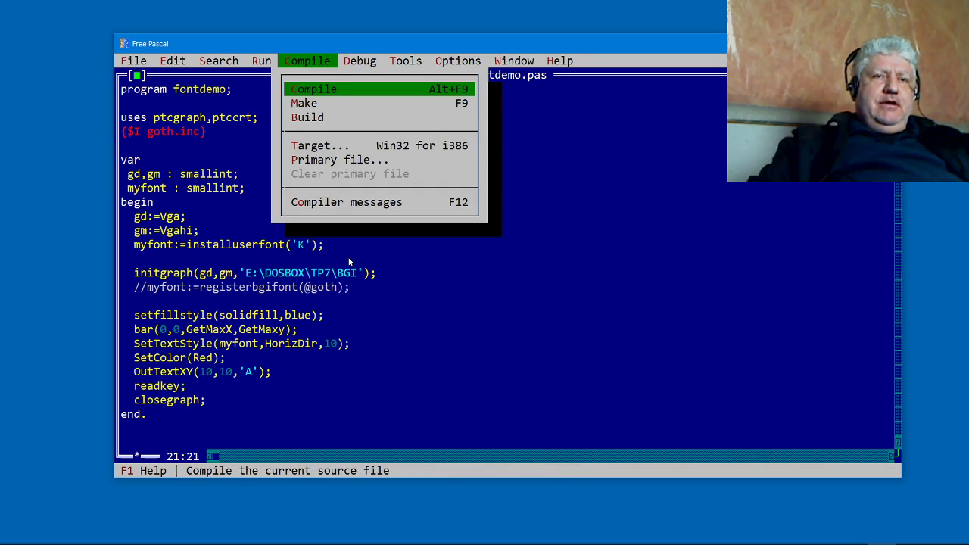
click(314, 89)
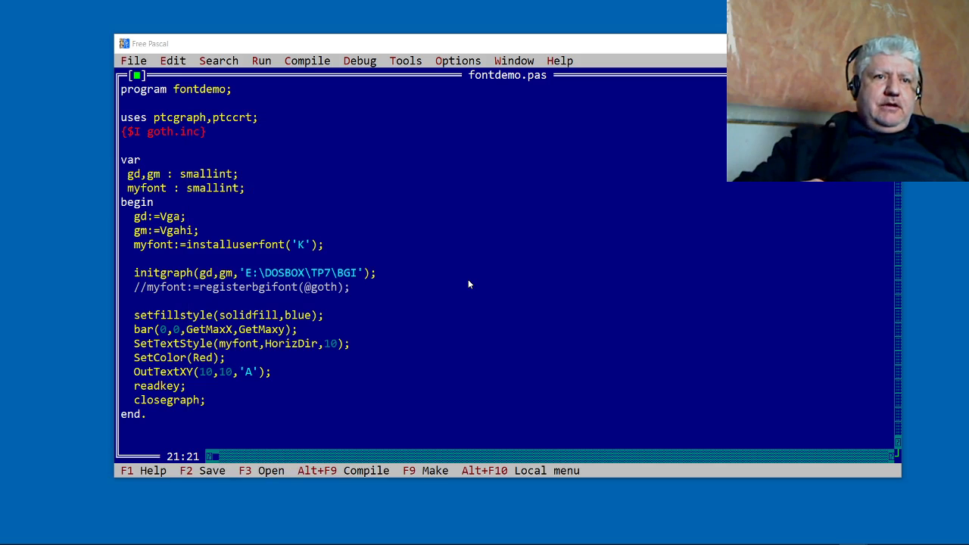
mouse_move(86, 454)
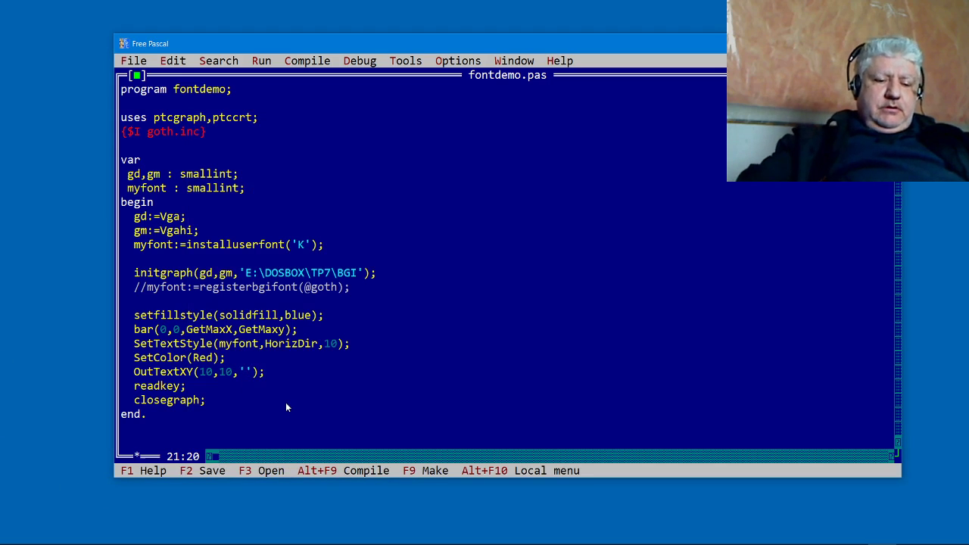
- Recompile fontdemo.pas with F9 and close the compile dialog with Escape
key(F9)
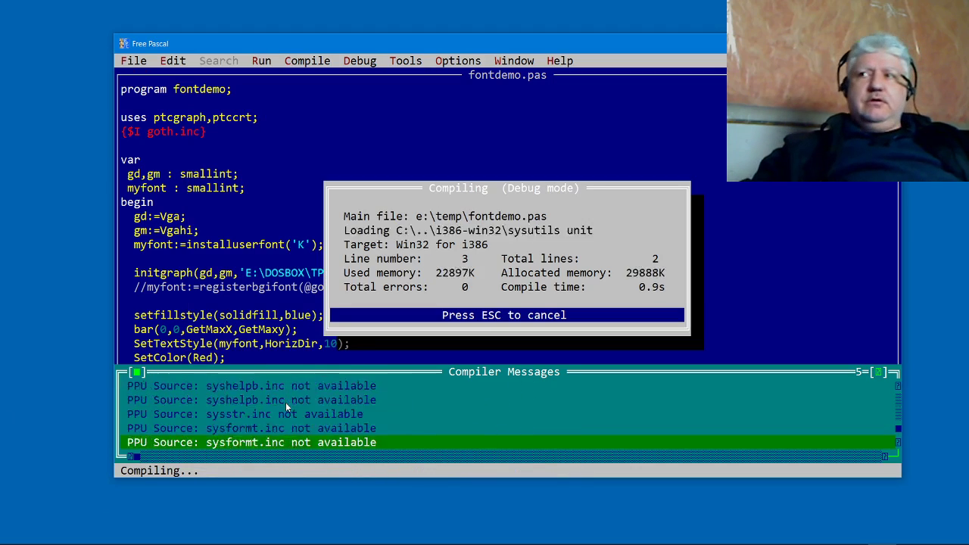
key(Escape)
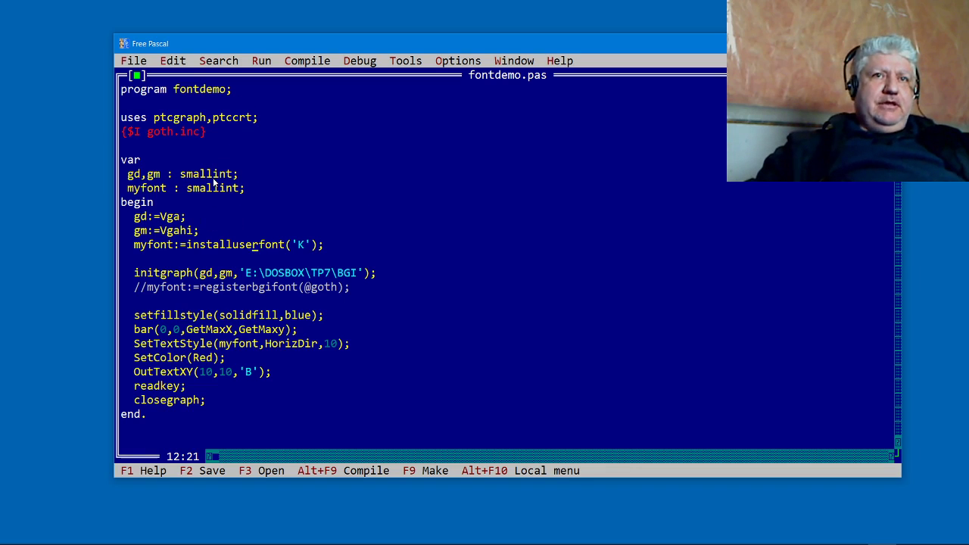
mouse_move(218, 271)
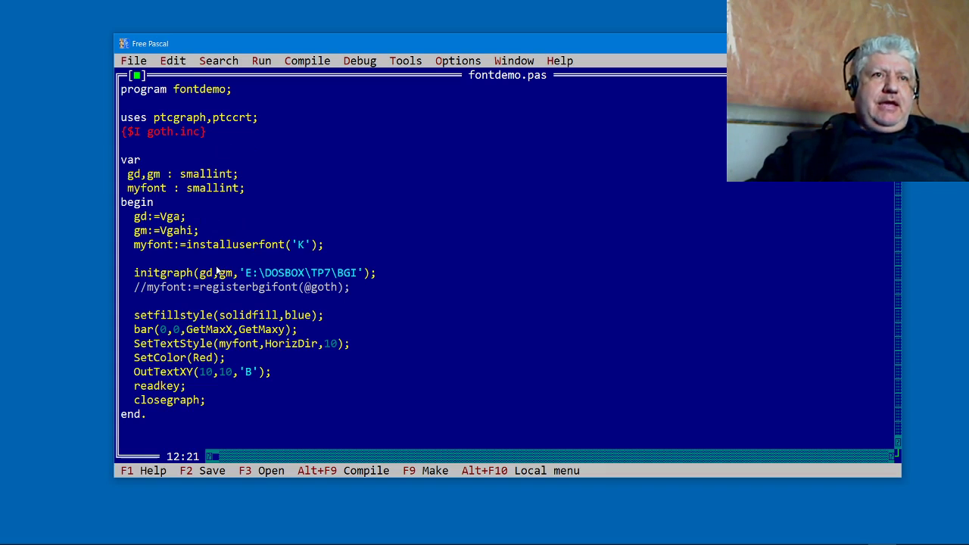
mouse_move(257, 262)
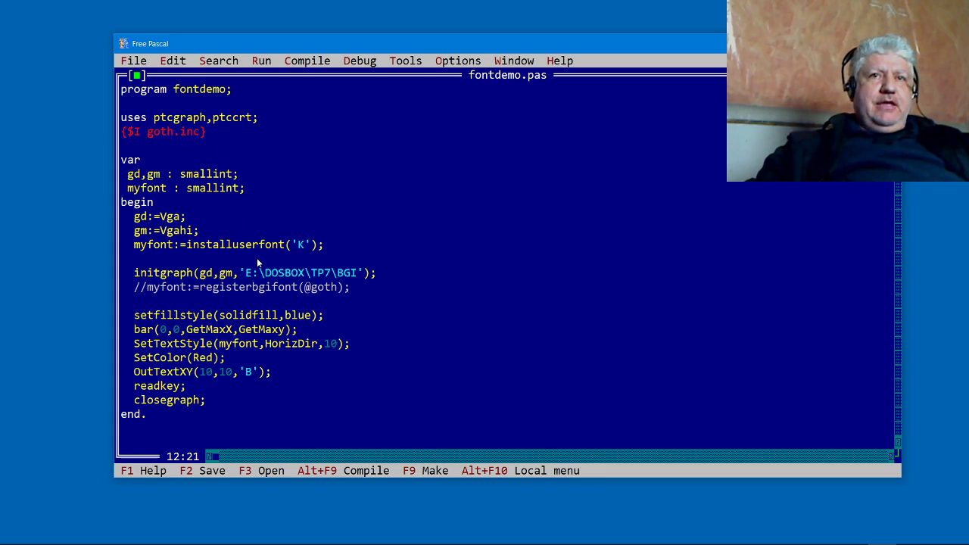
mouse_move(280, 214)
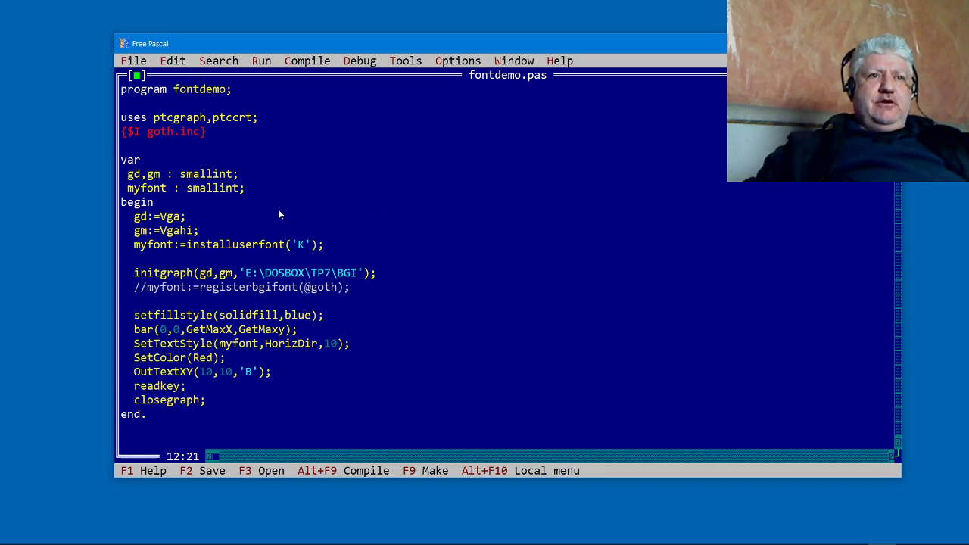
mouse_move(312, 239)
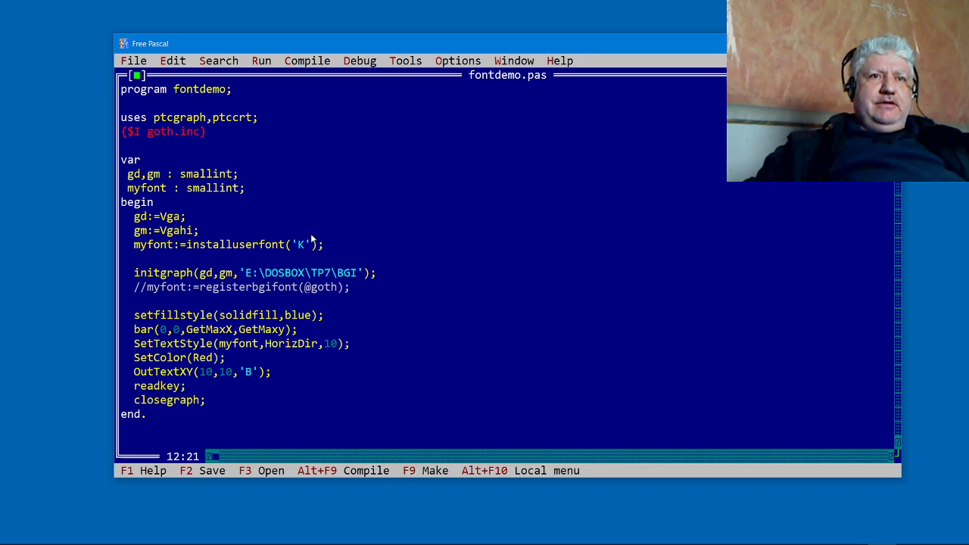
mouse_move(300, 272)
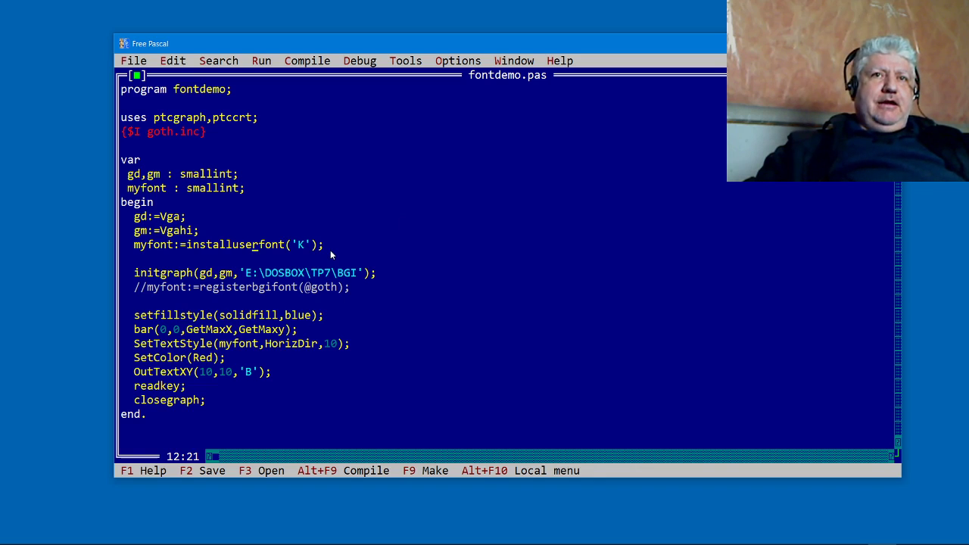
mouse_move(292, 187)
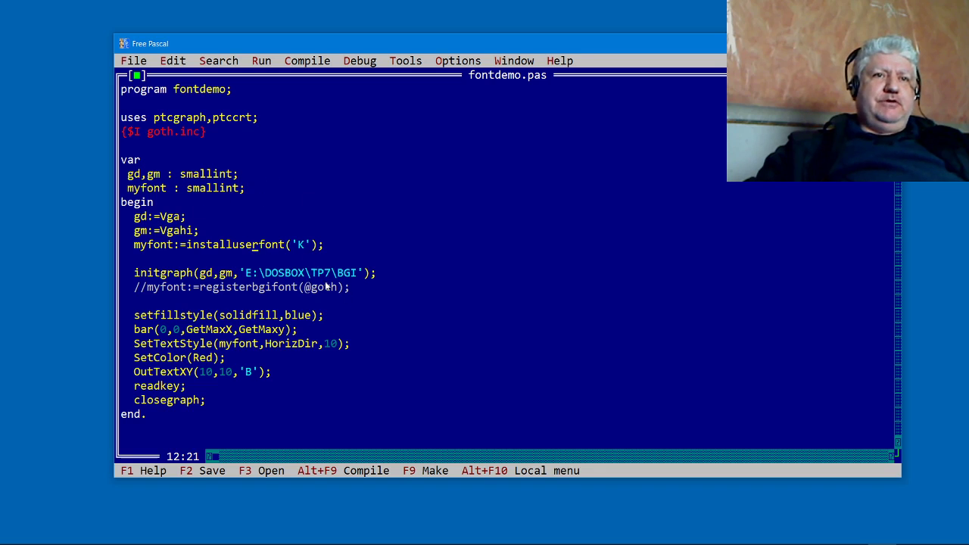
mouse_move(292, 279)
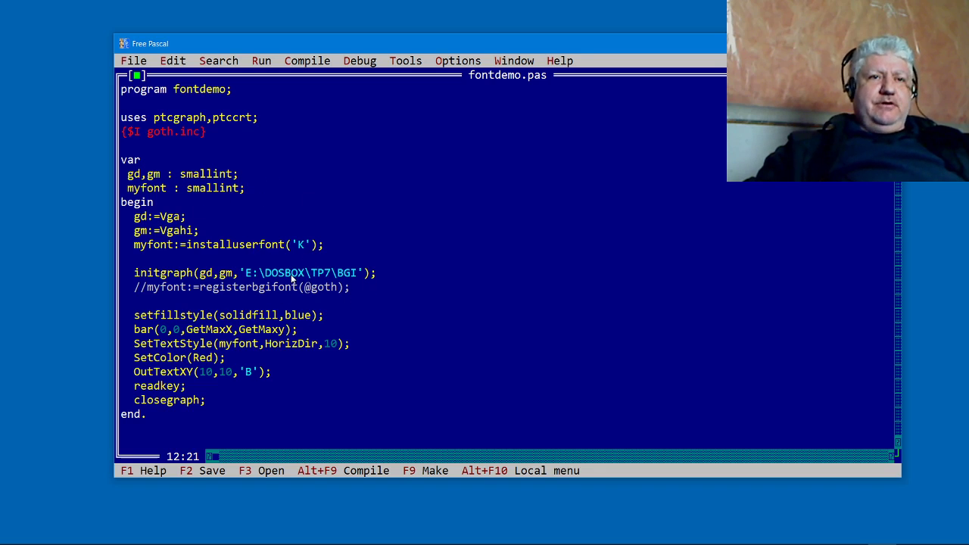